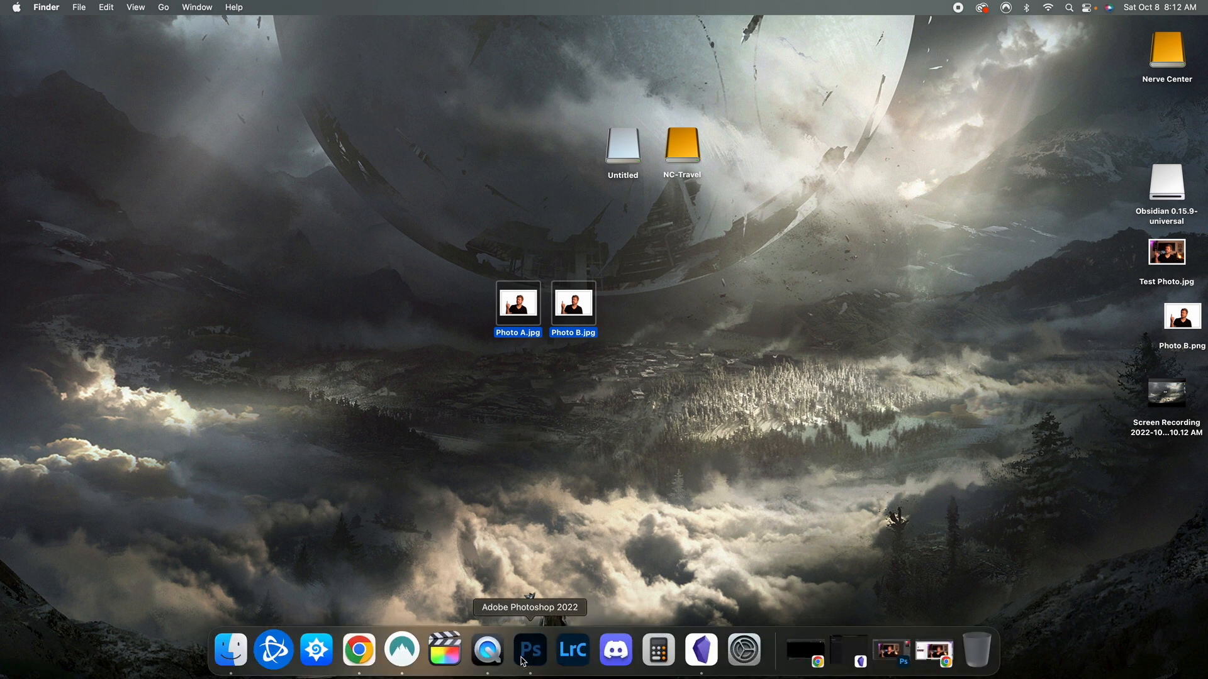
Bring Photoshop 2022 to the front from the Dock, with Test Photo.jpg loaded.
click(529, 649)
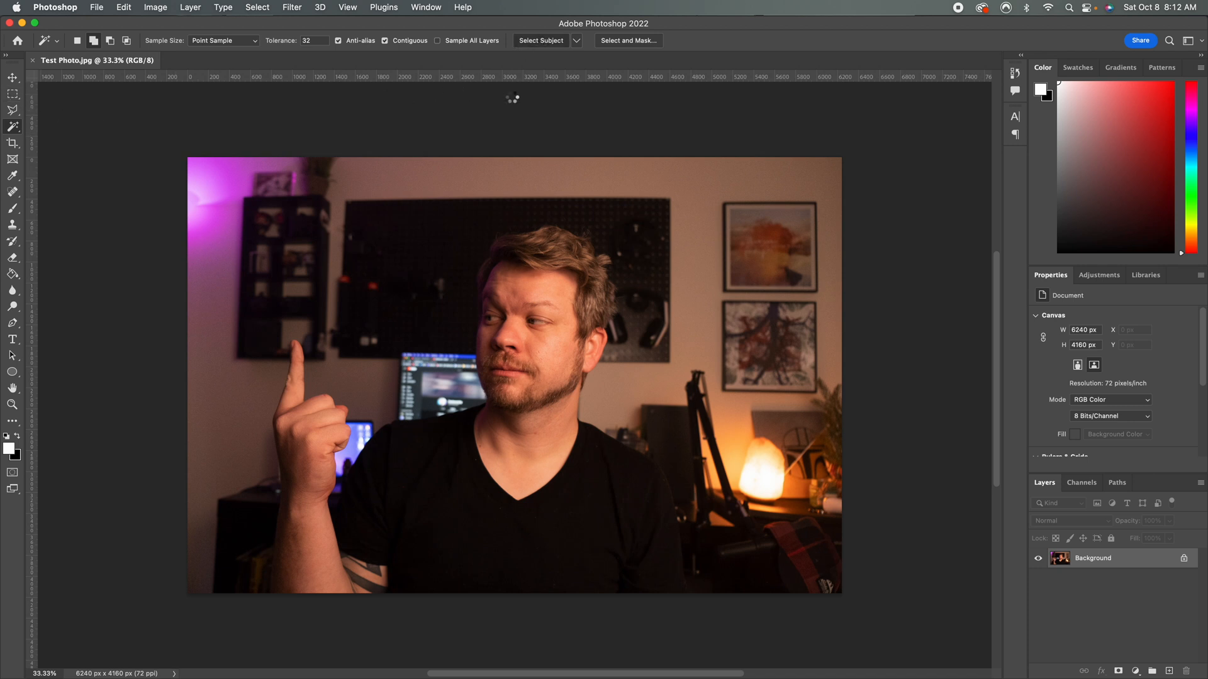
Use Select Subject to outline the man in Test Photo.jpg automatically.
click(540, 40)
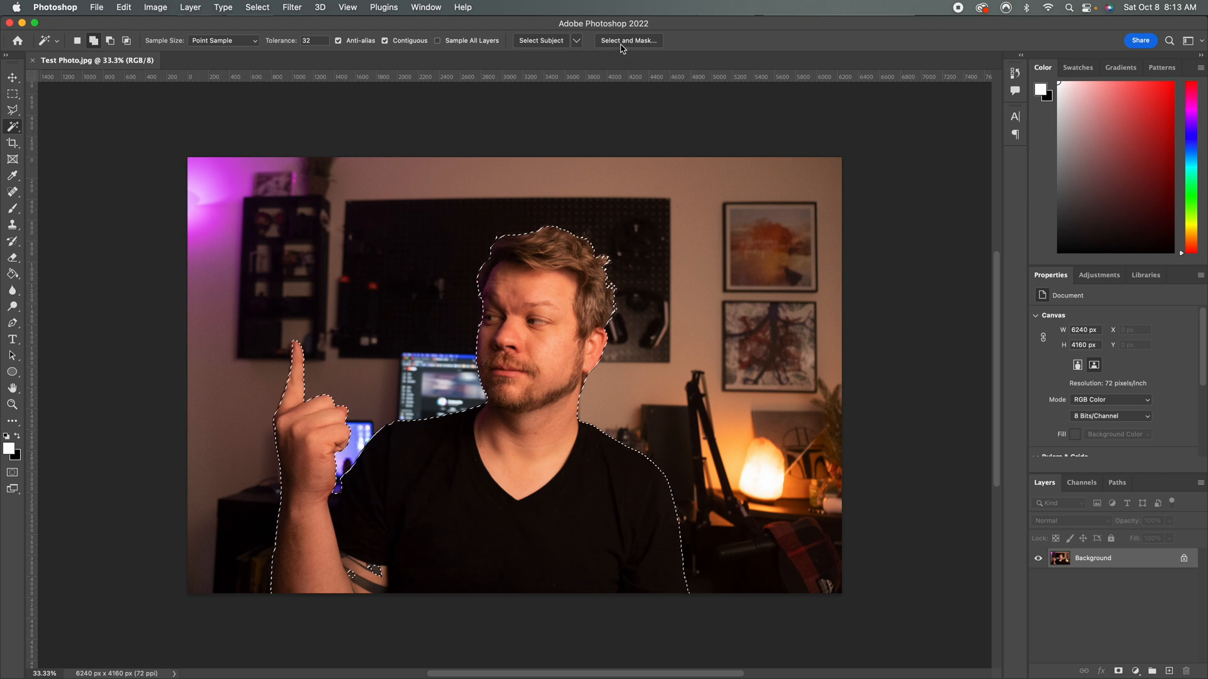
Enter the Select and Mask workspace to review edge refinements like Shift Edge.
click(627, 40)
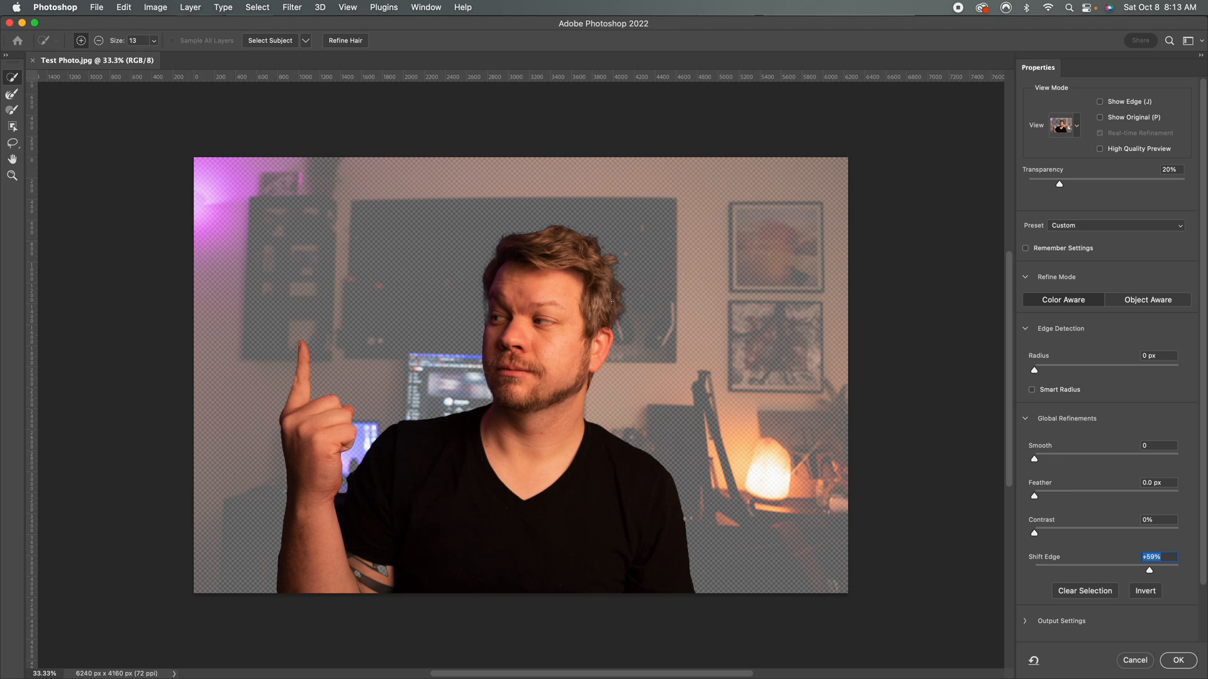
mouse_move(436, 79)
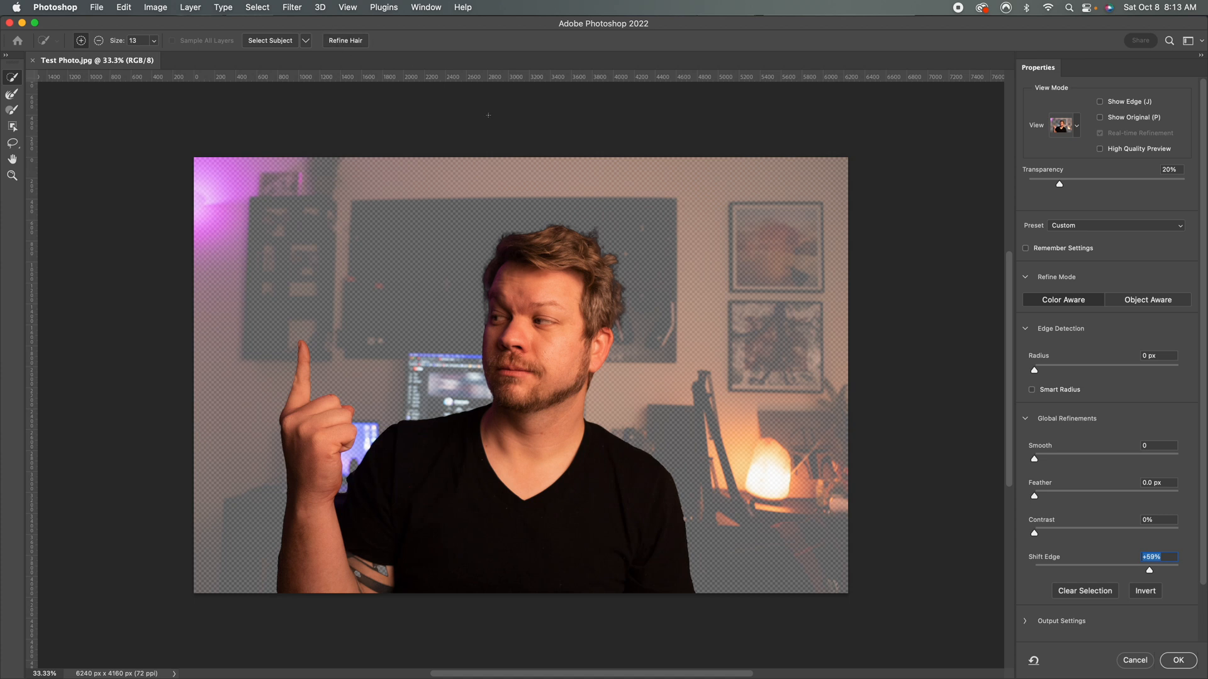
mouse_move(857, 326)
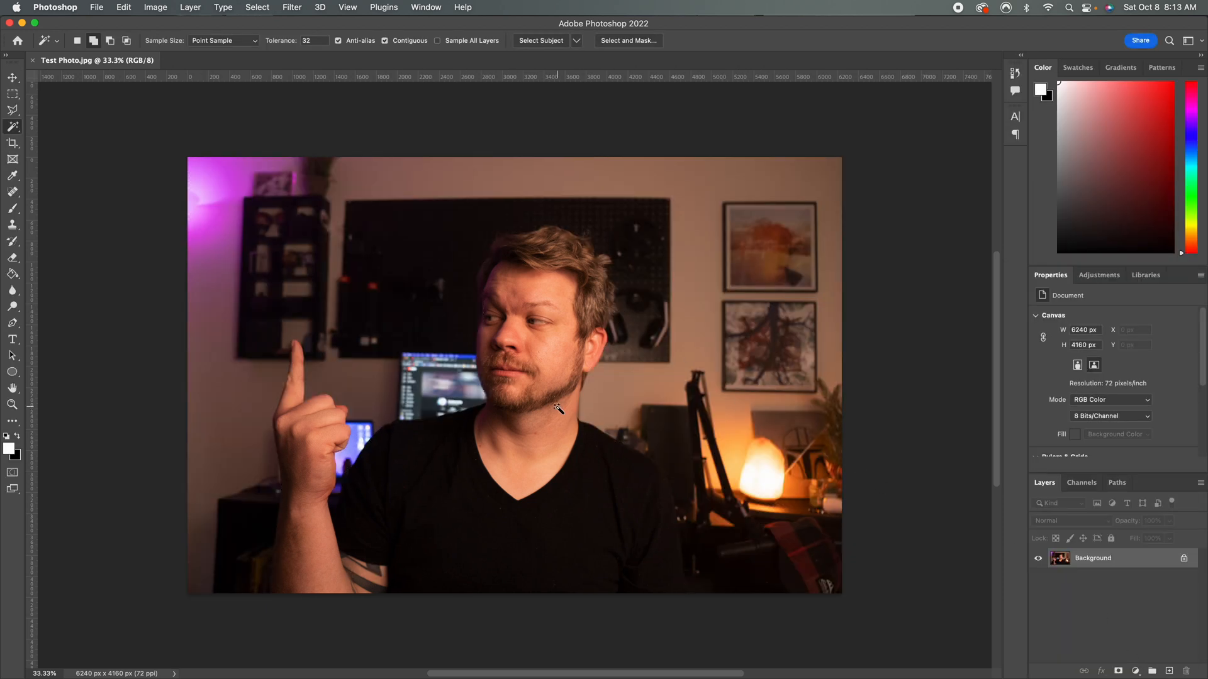
mouse_move(593, 649)
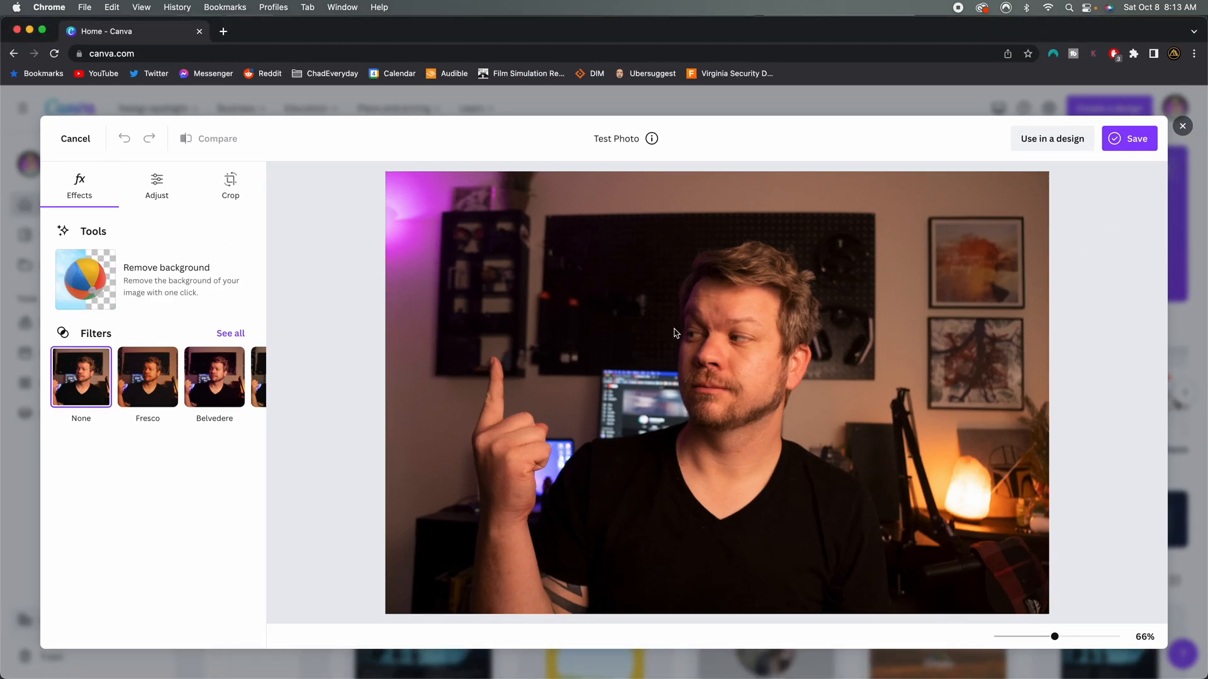
mouse_move(148, 295)
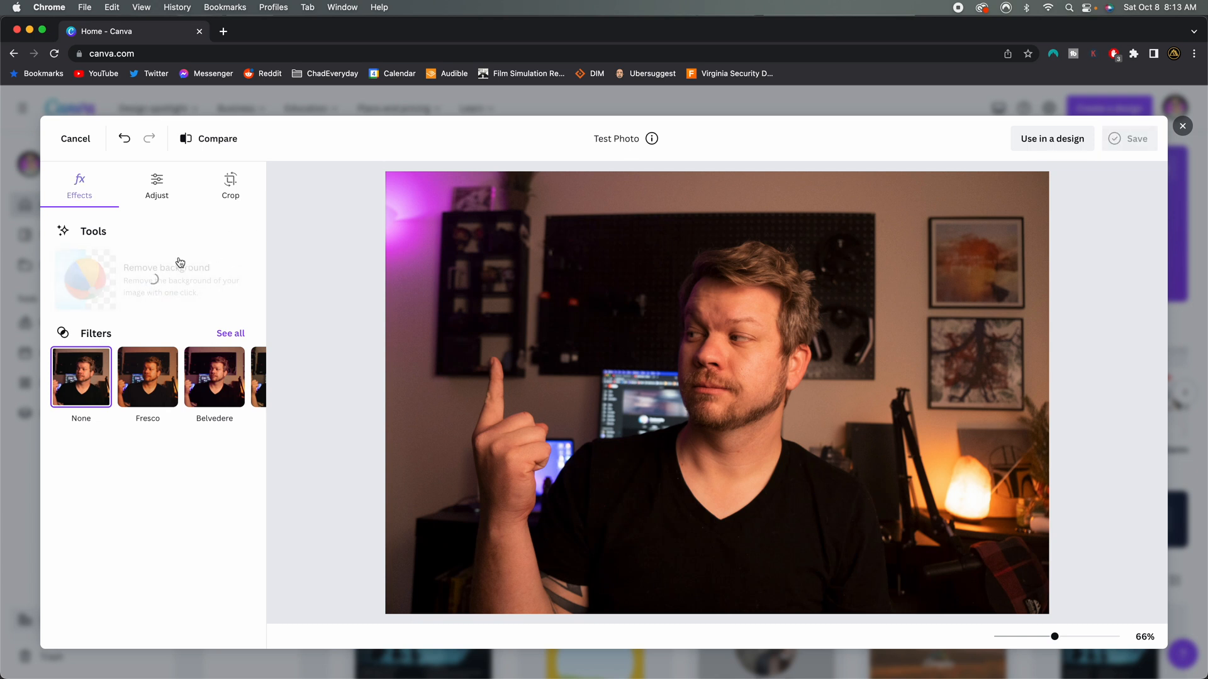
mouse_move(922, 167)
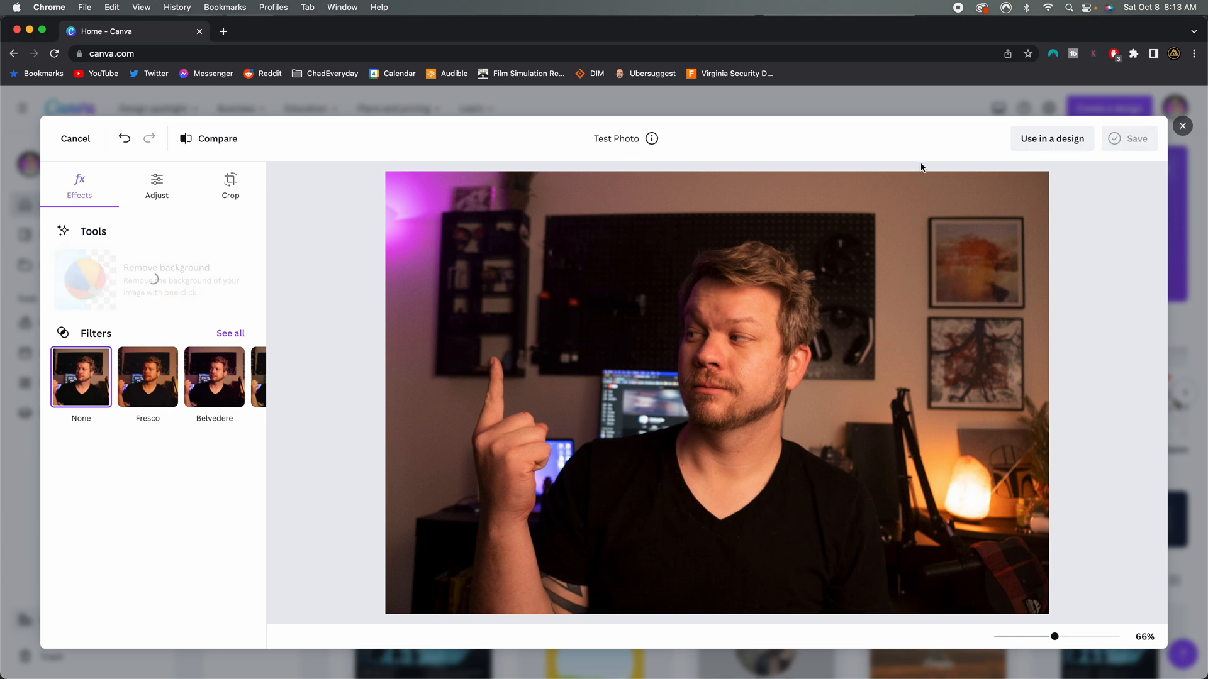
Apply Remove background so only the man remains on transparency.
click(85, 279)
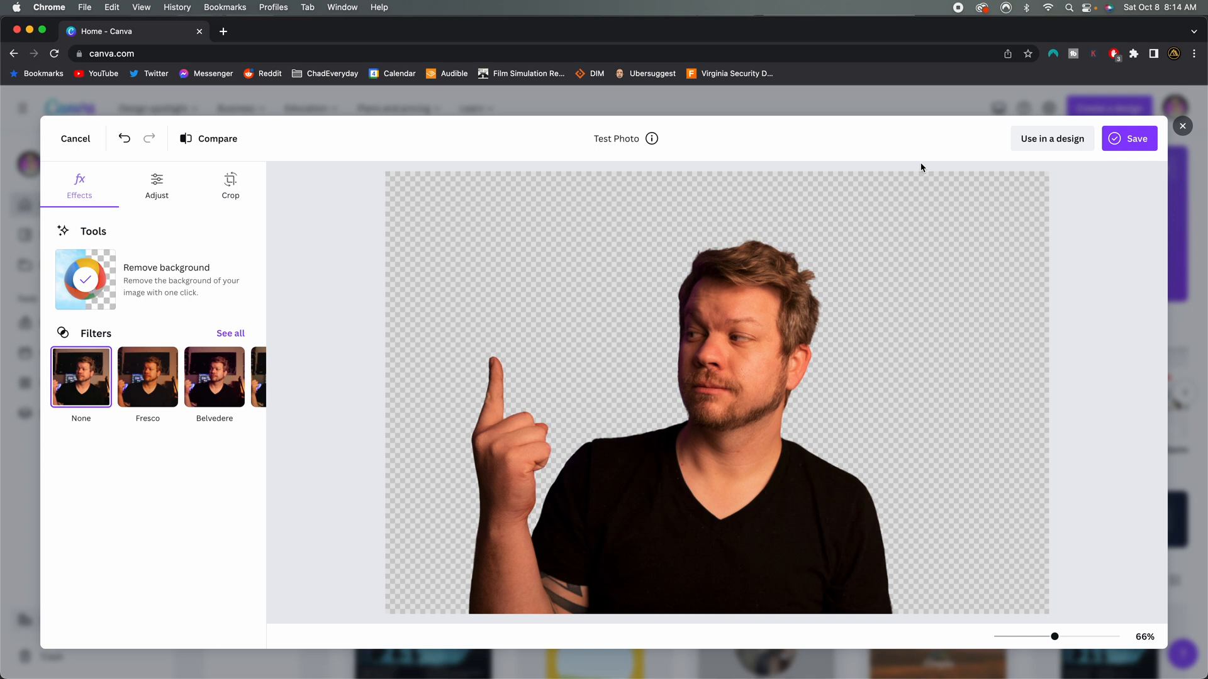
mouse_move(543, 521)
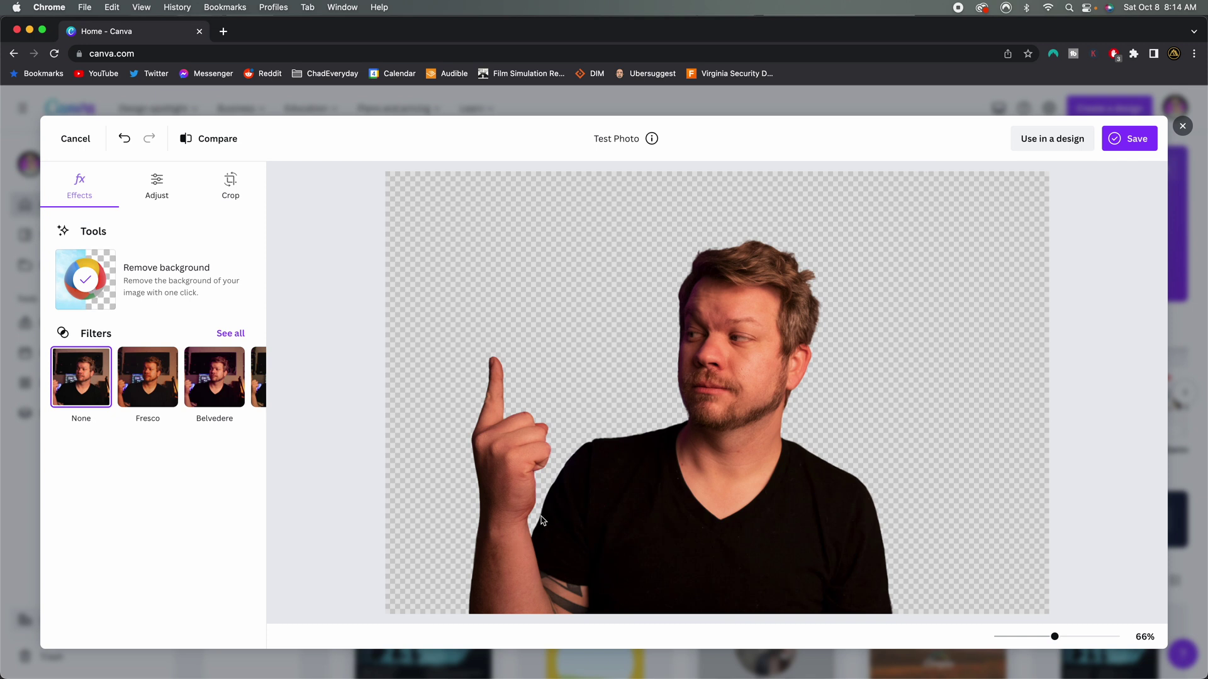
mouse_move(557, 593)
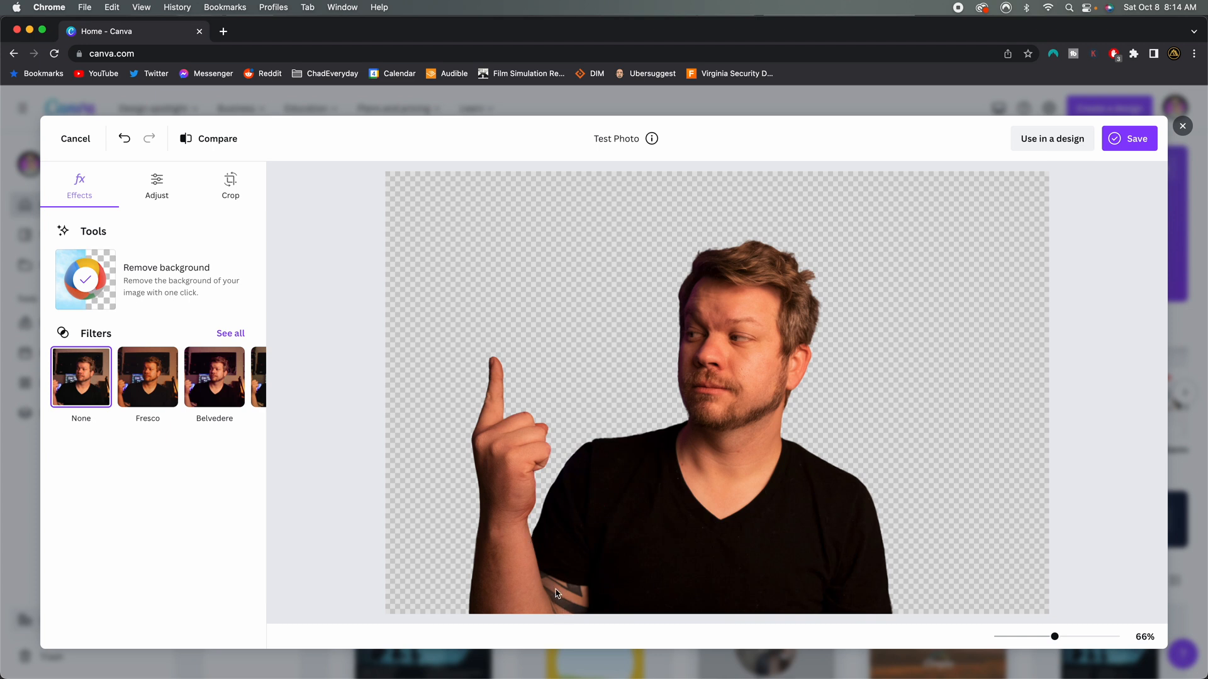
mouse_move(682, 328)
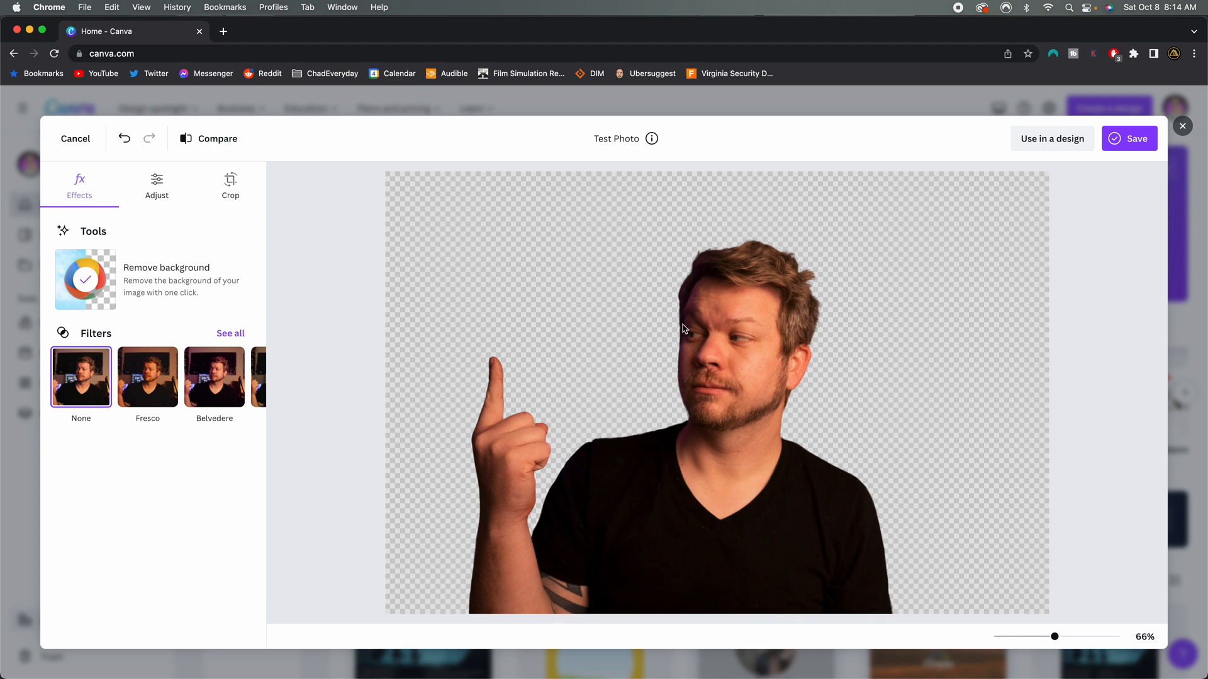
mouse_move(820, 350)
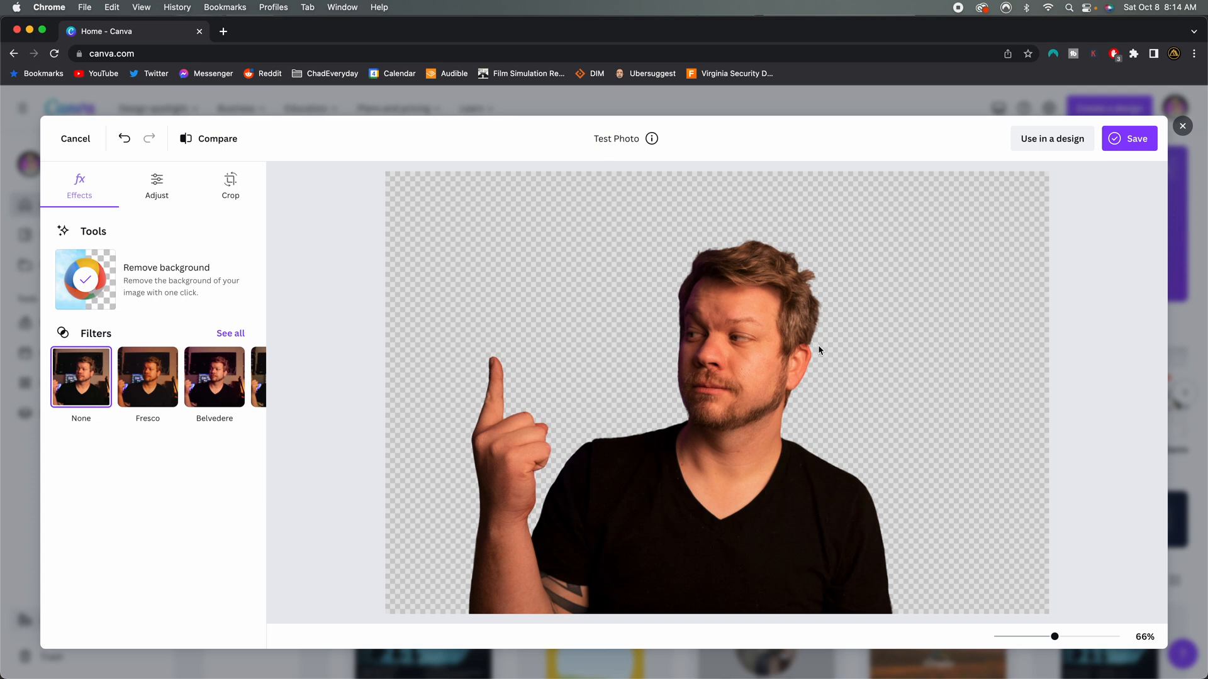
mouse_move(838, 344)
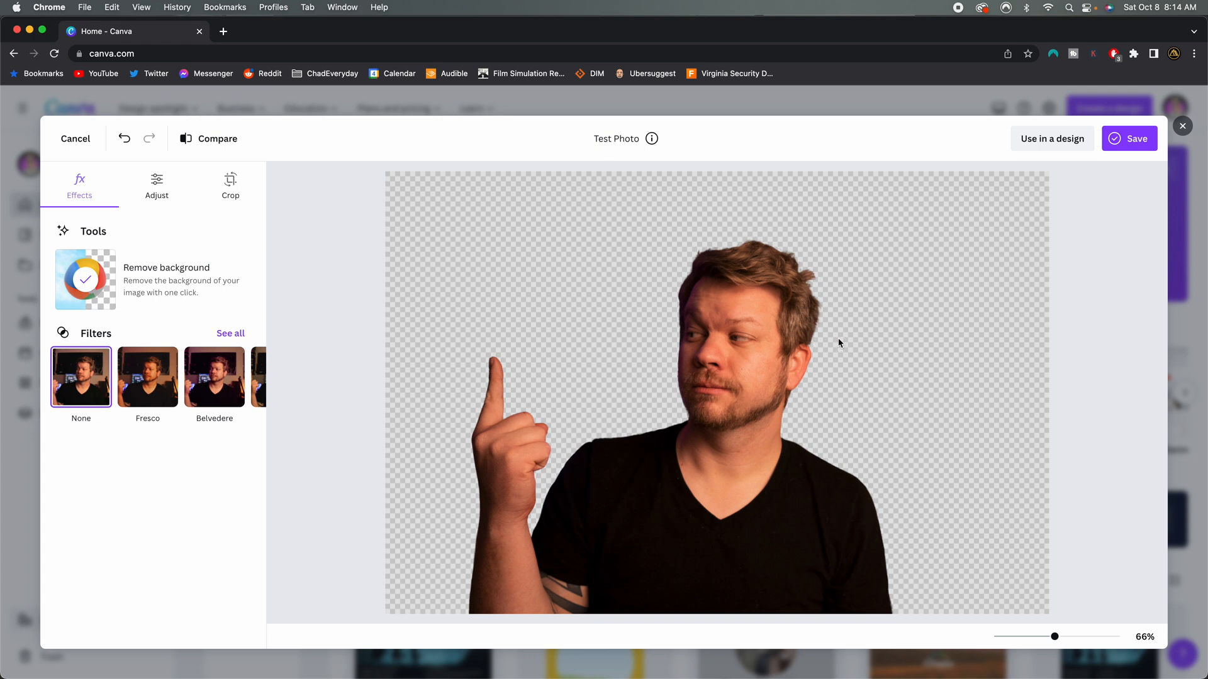
mouse_move(526, 229)
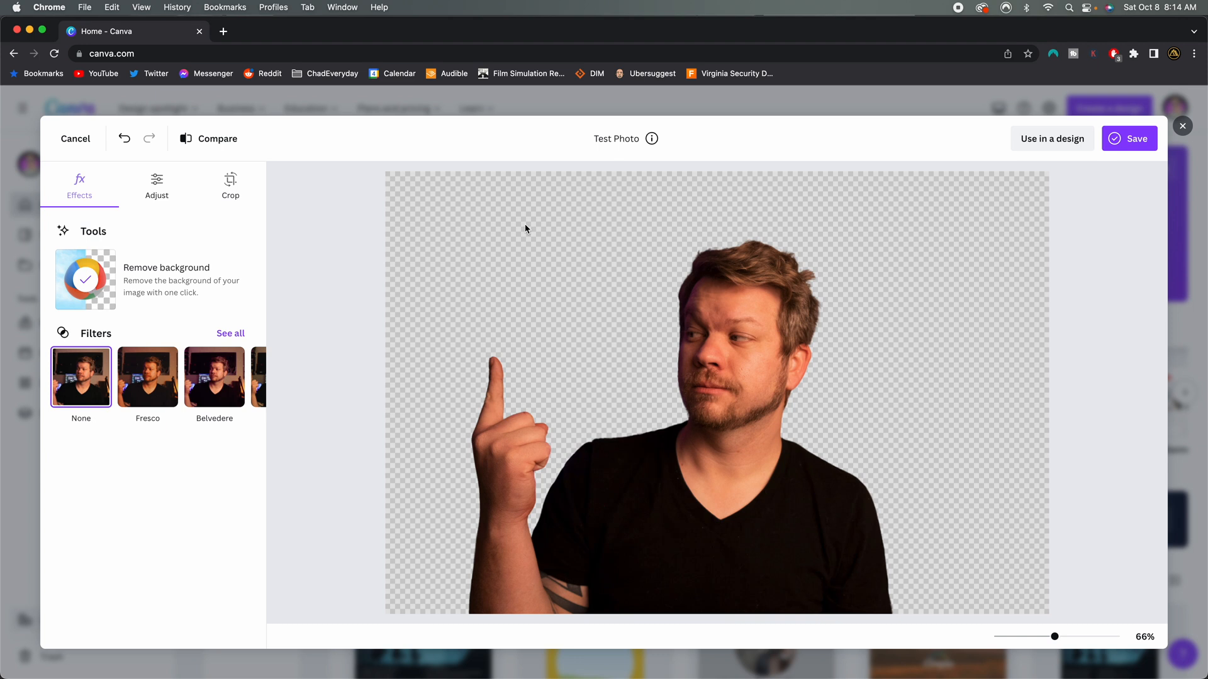
mouse_move(709, 232)
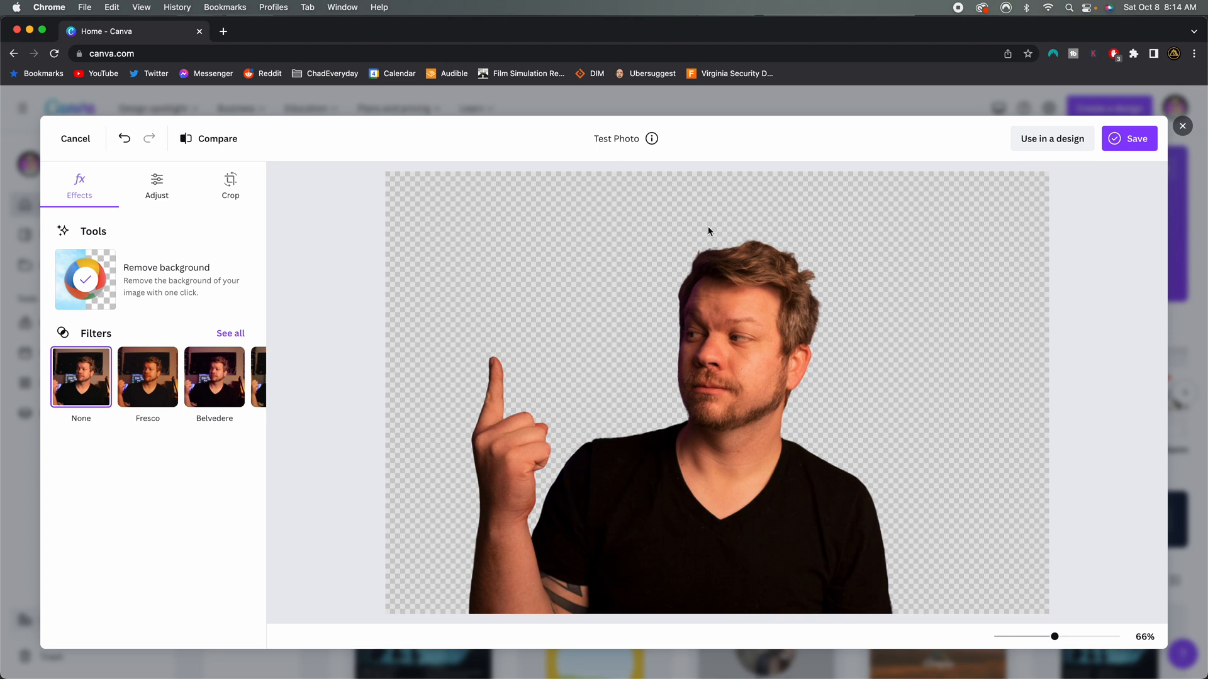
mouse_move(737, 244)
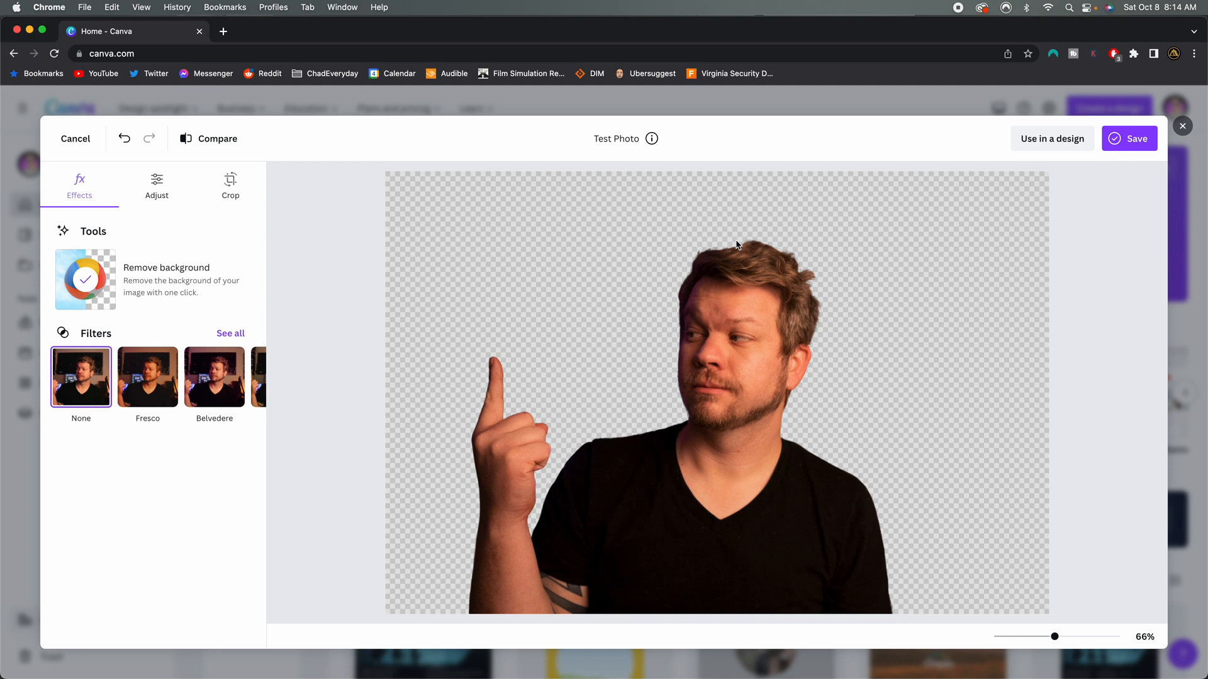
mouse_move(742, 659)
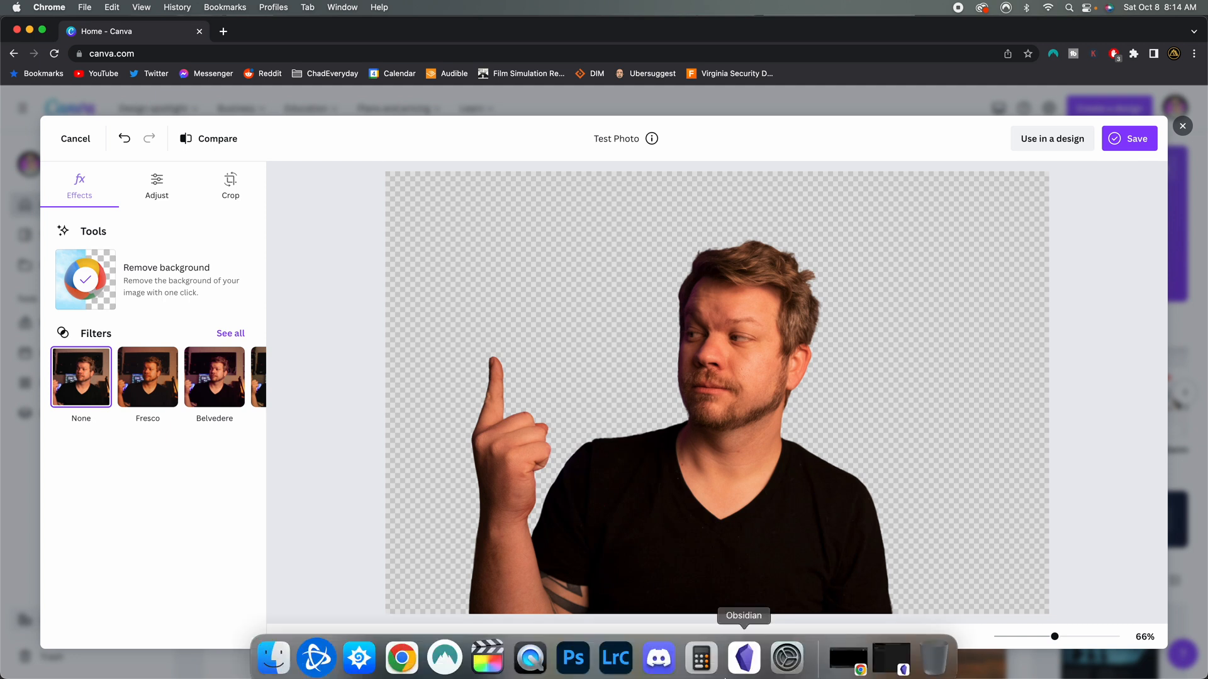
mouse_move(573, 651)
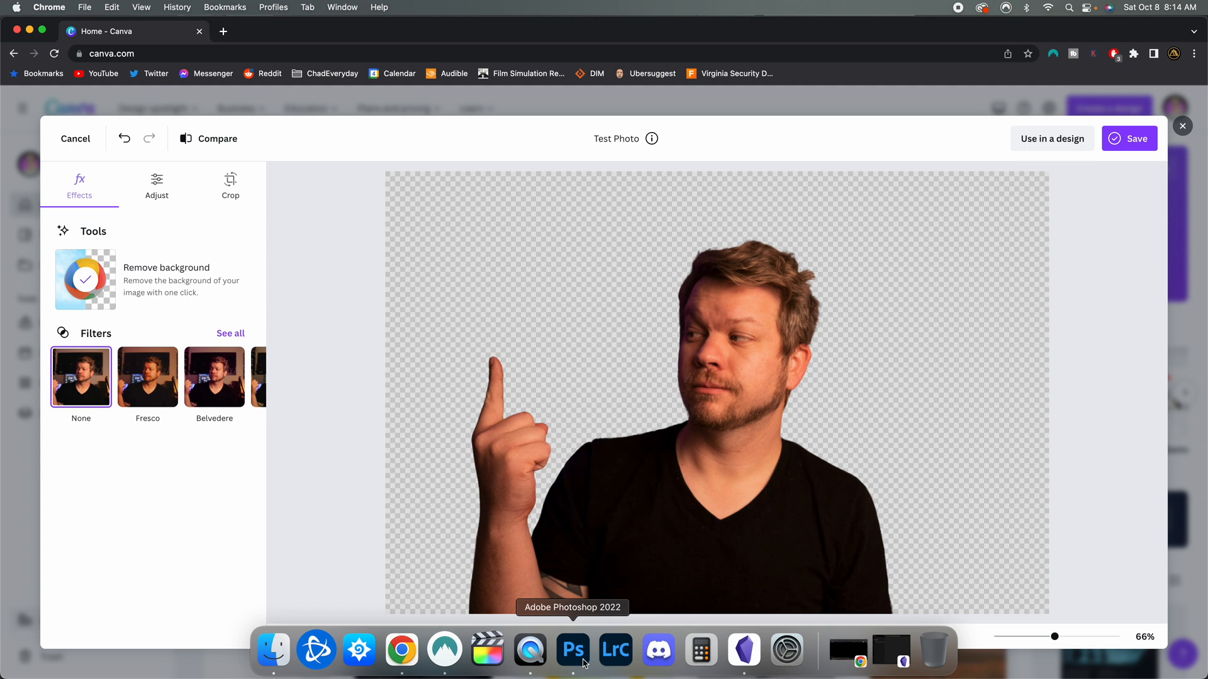
Review the Adjust sliders for light, colour and texture, then cancel out of the editor.
click(157, 185)
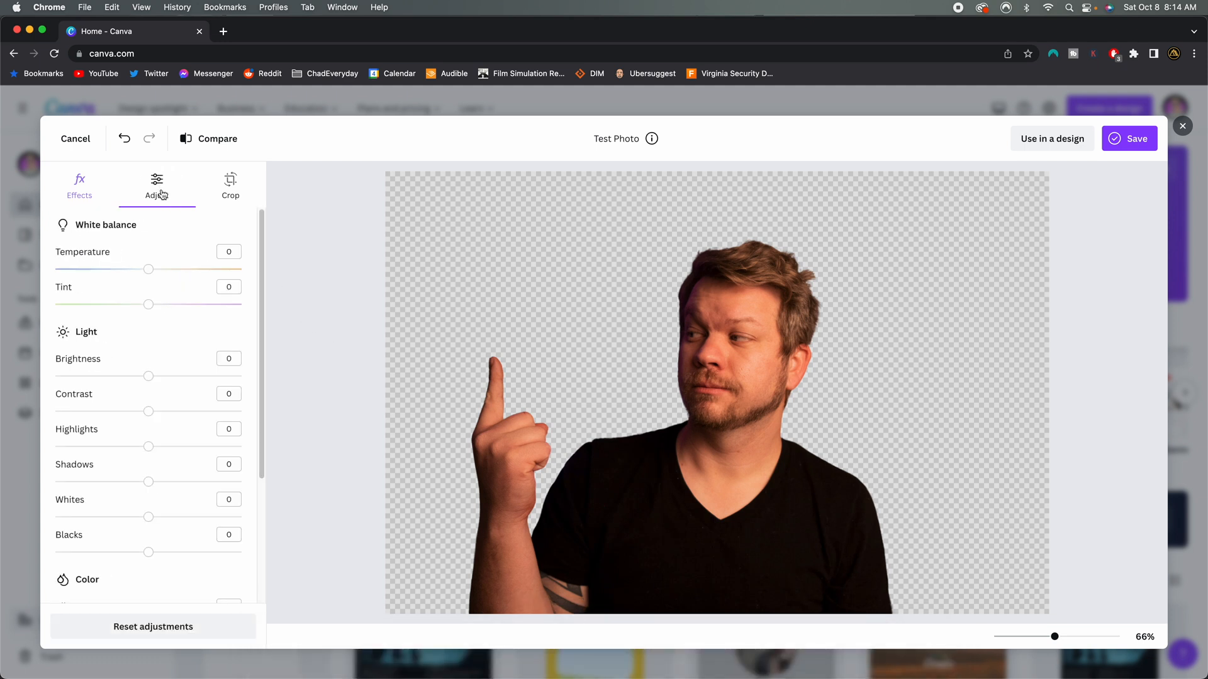
scroll(down, 3)
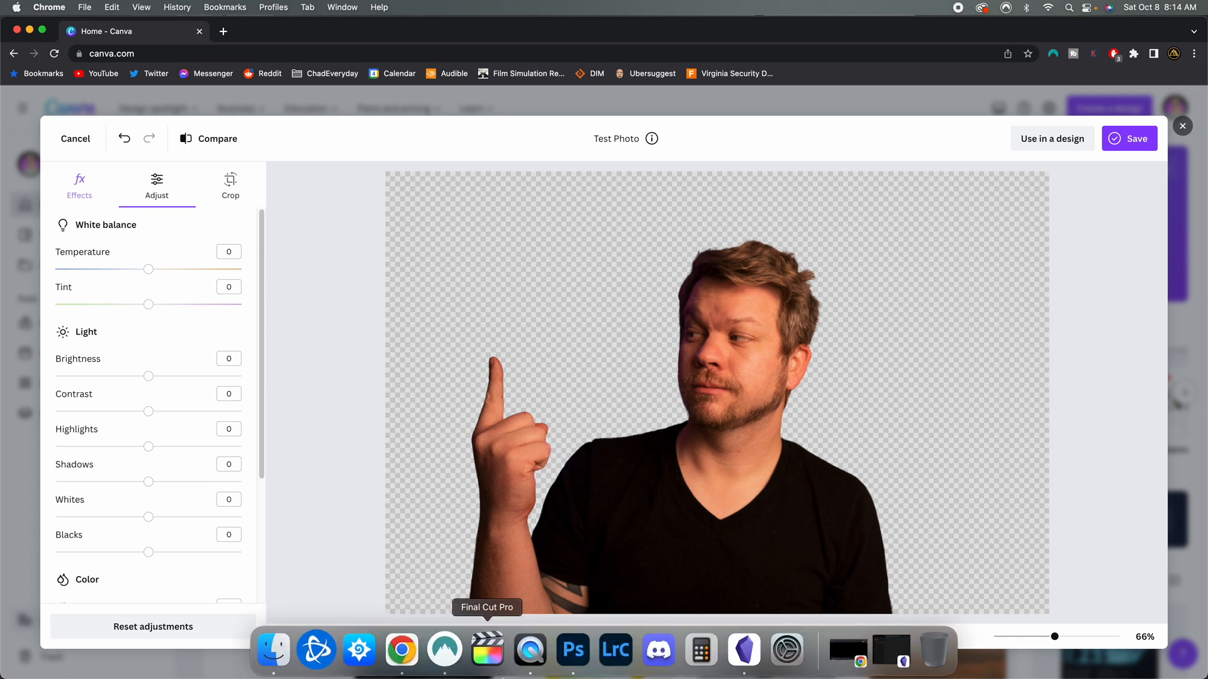
mouse_move(306, 459)
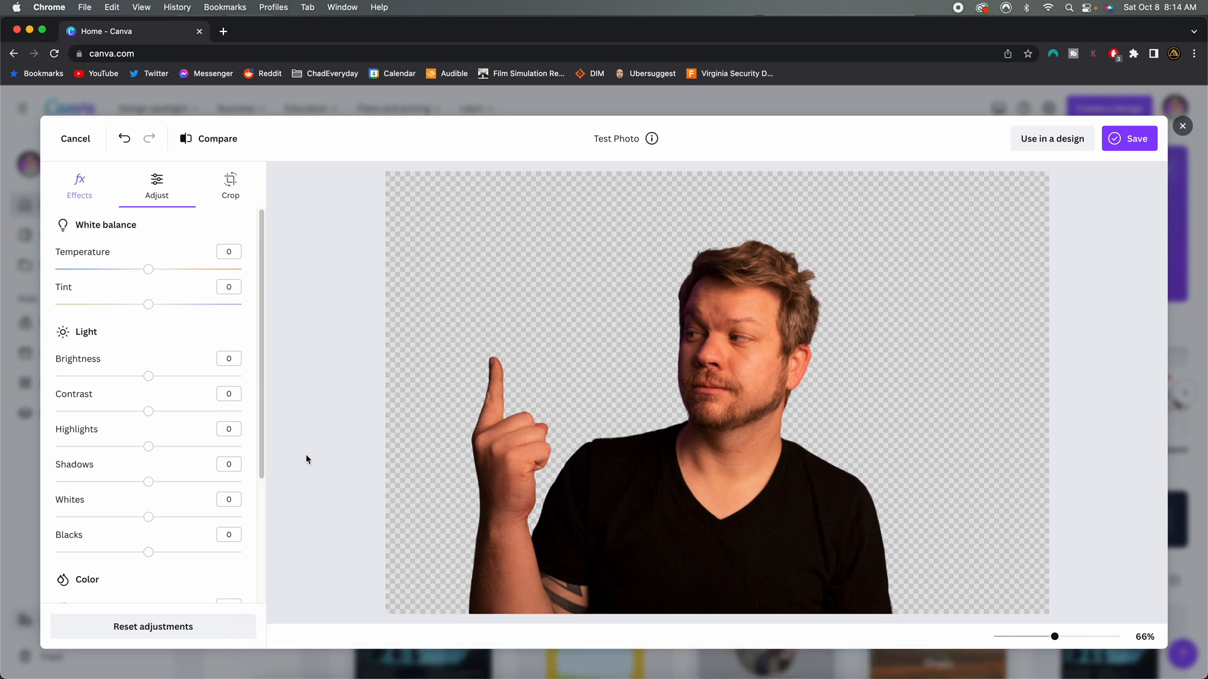
mouse_move(180, 394)
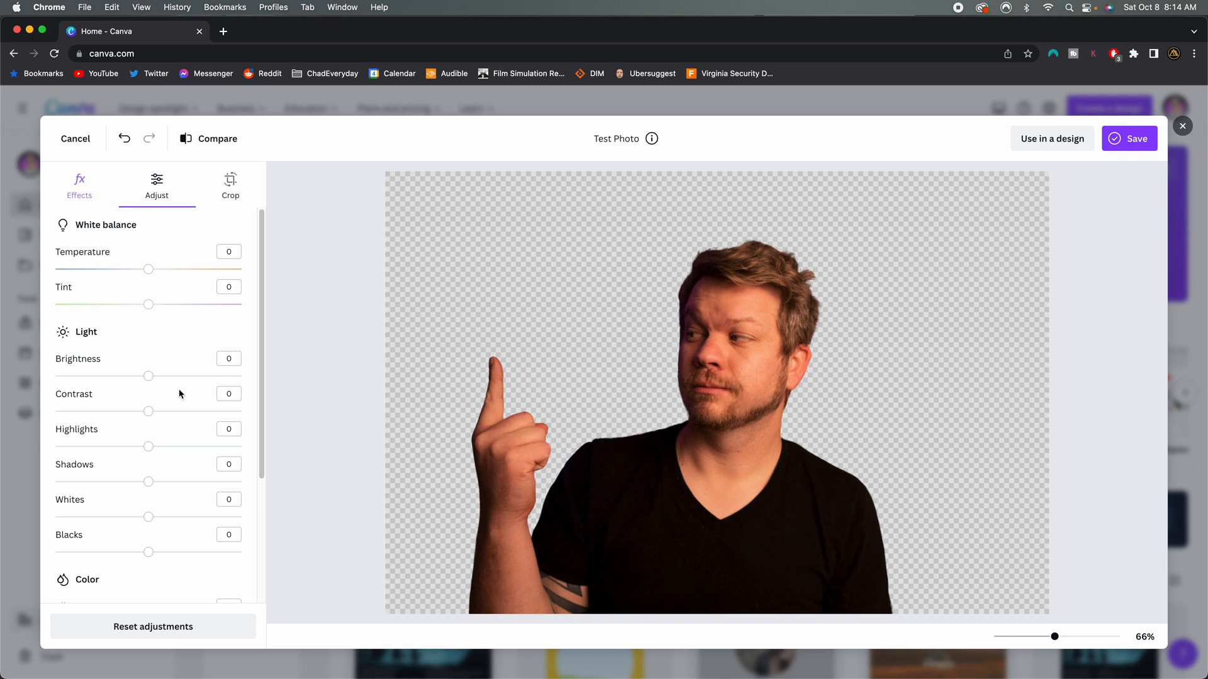
mouse_move(195, 378)
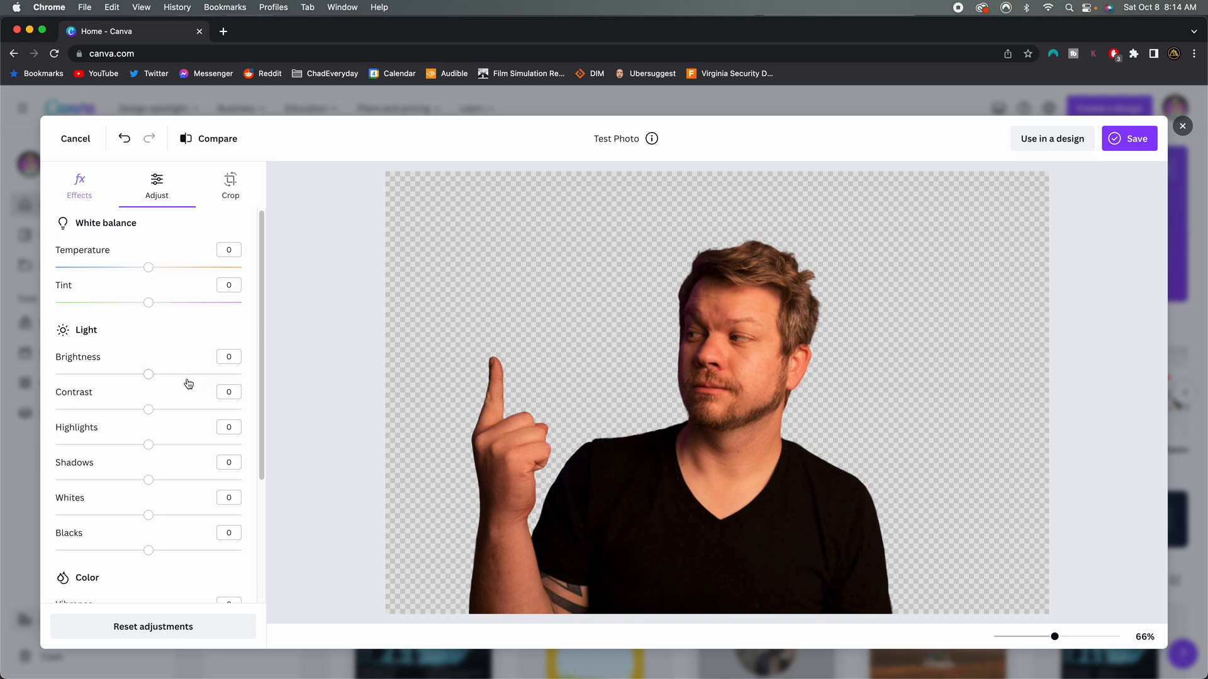
scroll(down, 3)
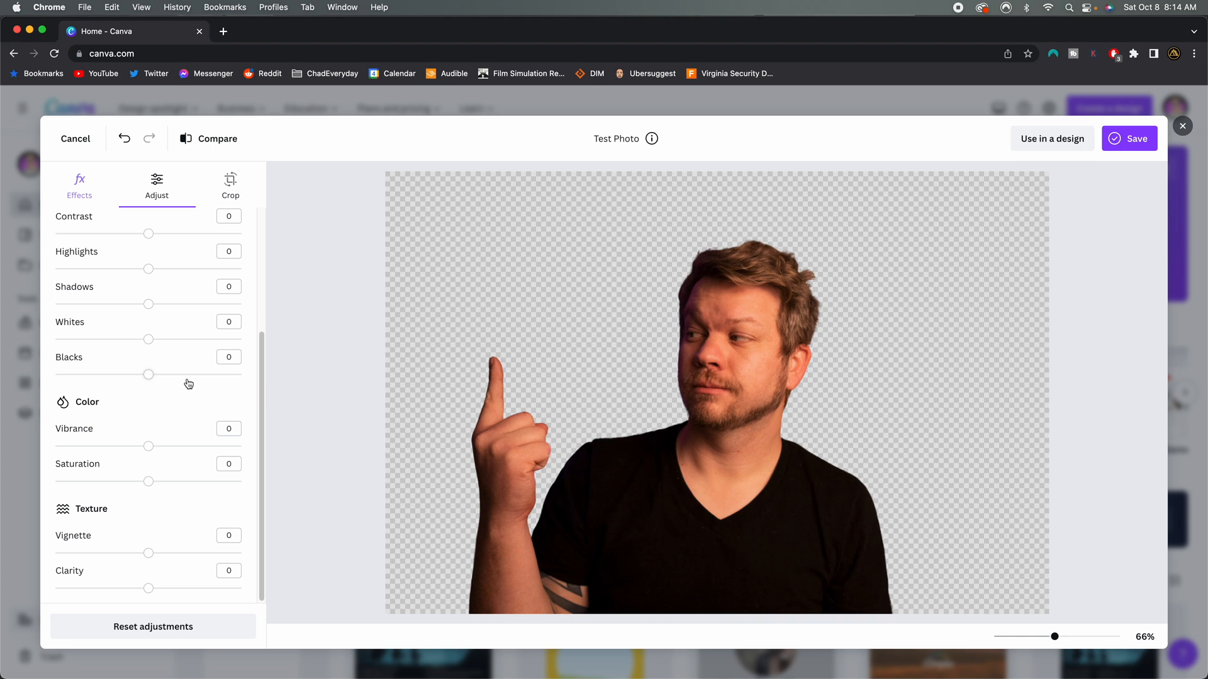
scroll(up, 3)
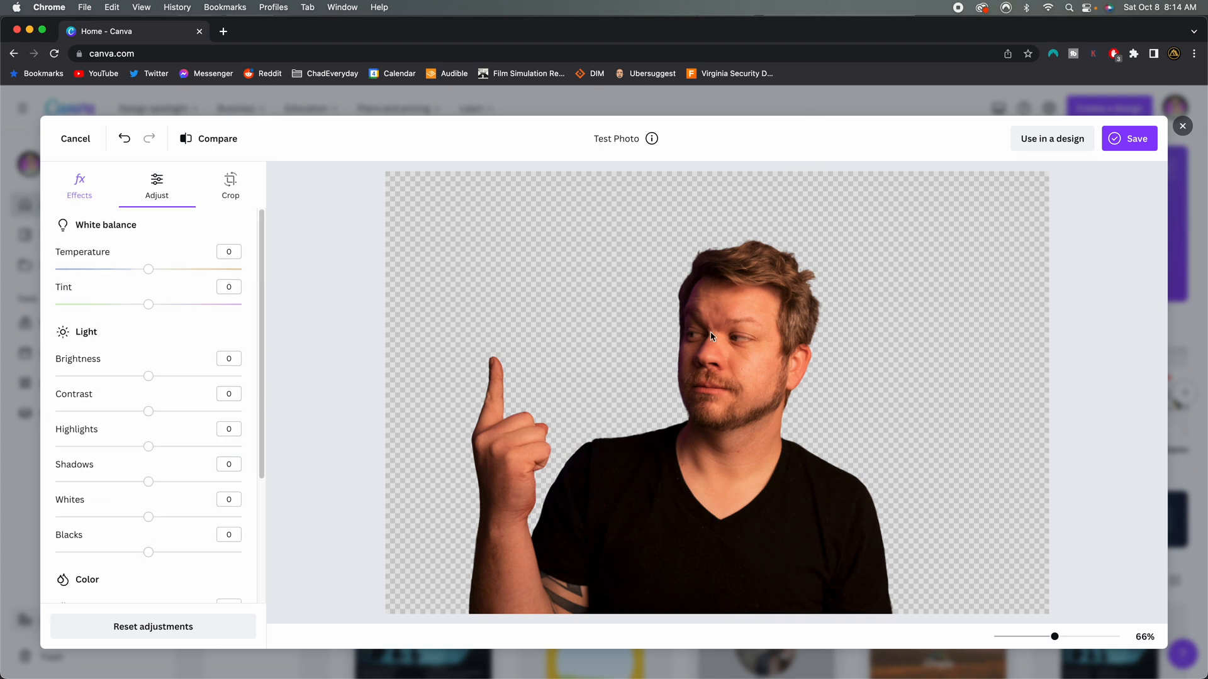
click(1183, 126)
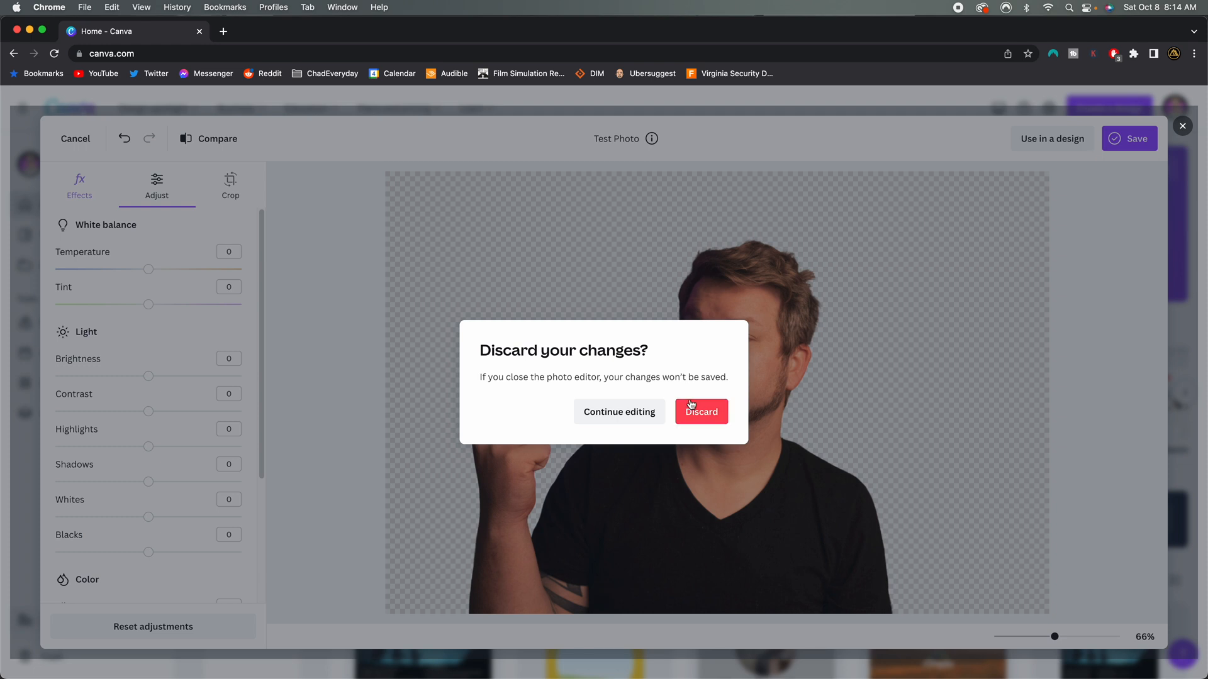
Choose Continue editing to keep the background-removed photo unsaved but intact.
click(618, 411)
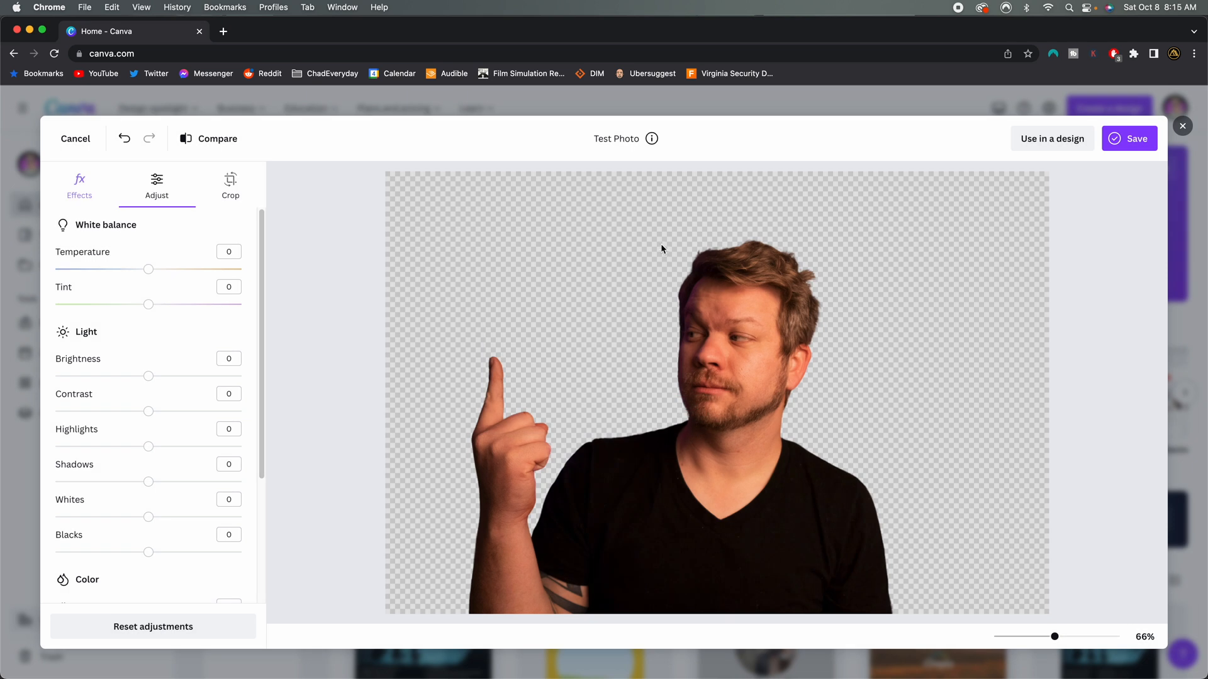
mouse_move(648, 235)
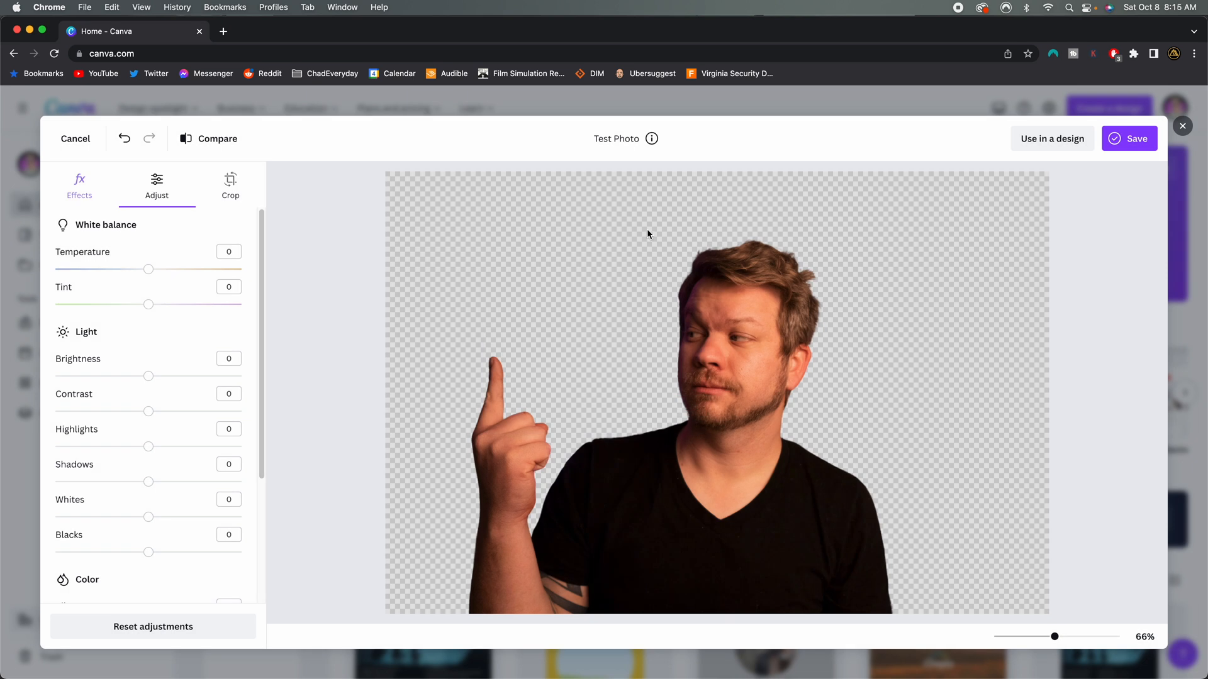
mouse_move(600, 222)
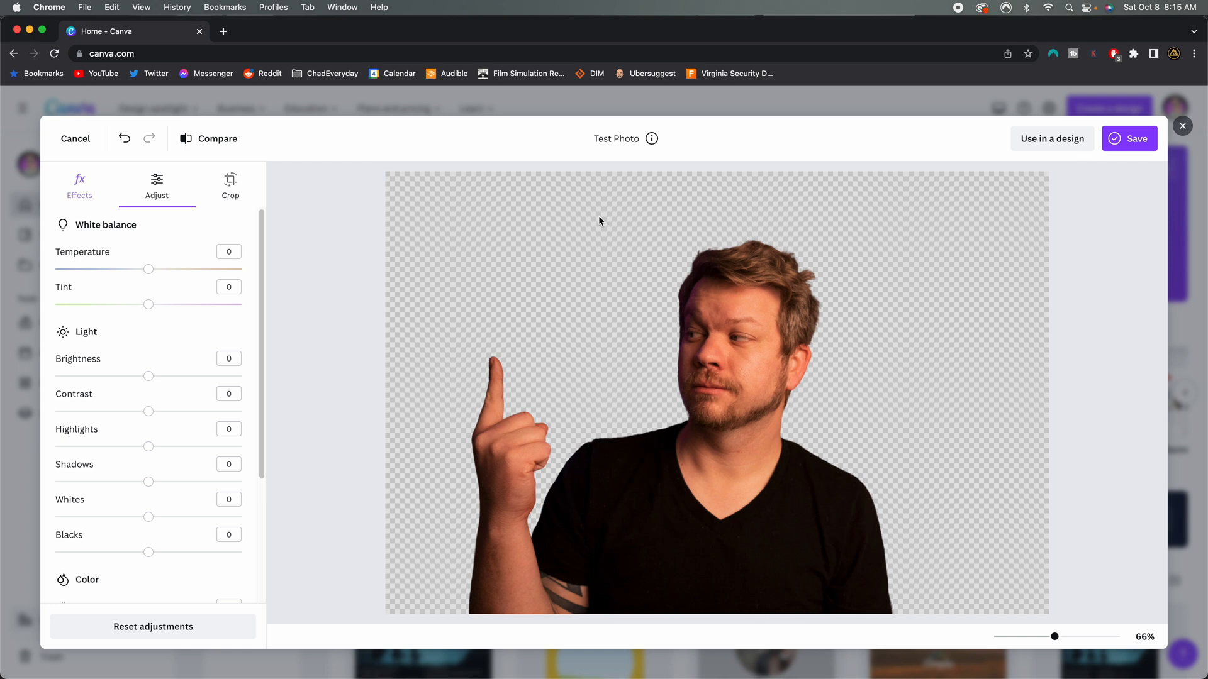
mouse_move(775, 144)
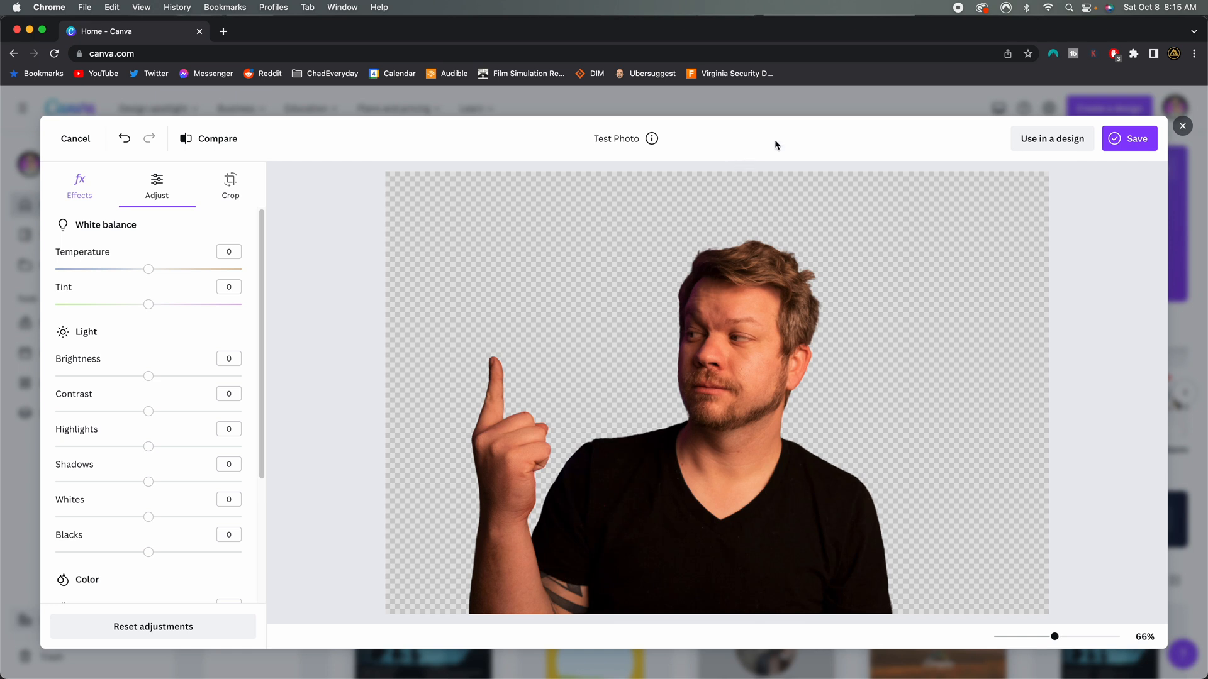